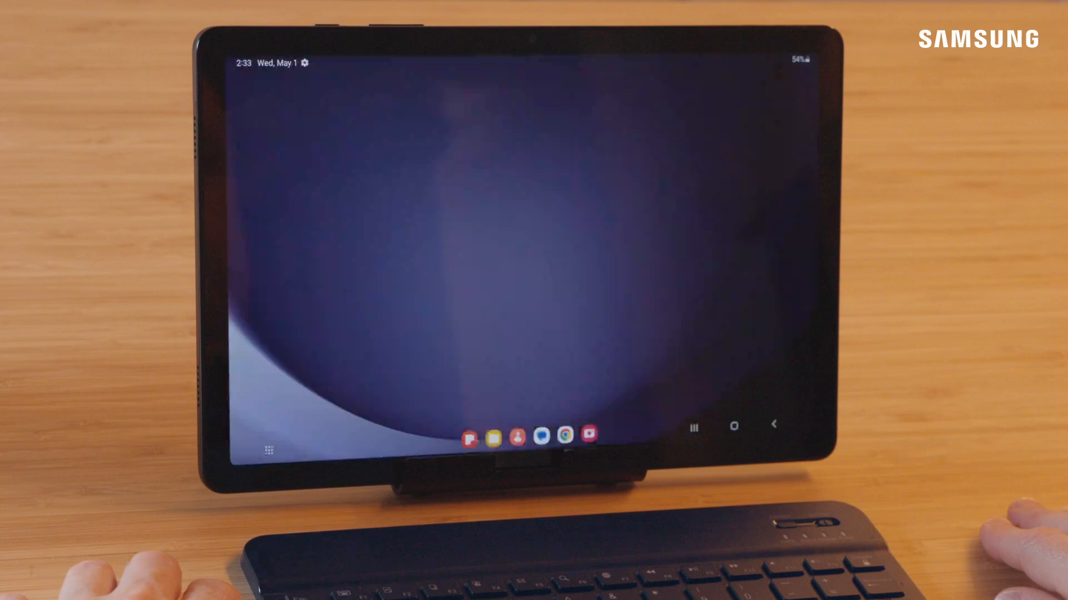
Start Samsung DeX desktop mode from the DeX tile in Quick Settings.
click(270, 452)
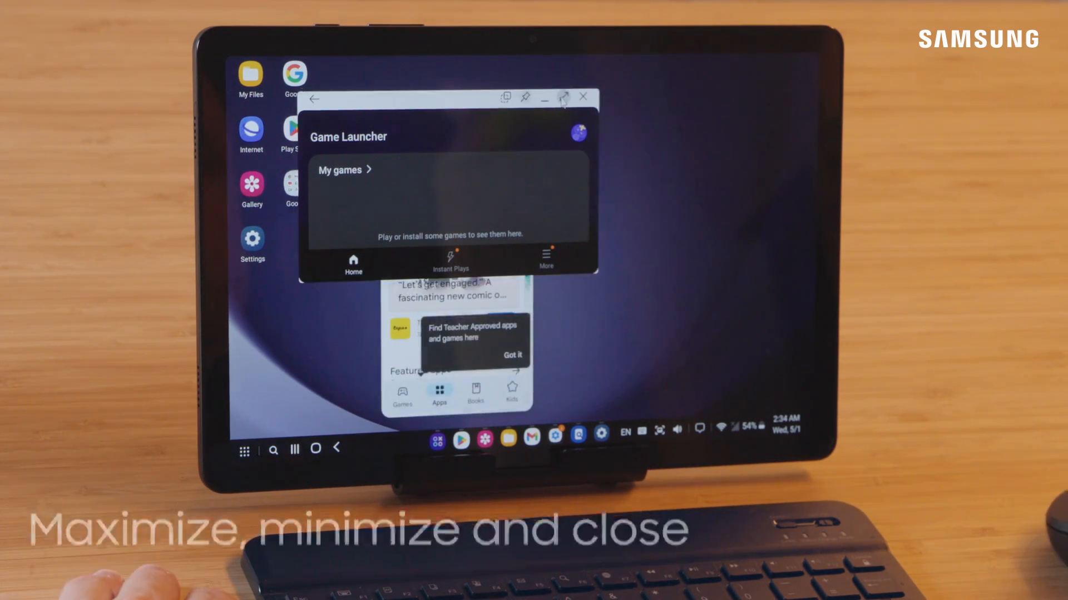
Use a window's title-bar button to manage the open app windows on the DeX desktop.
click(565, 96)
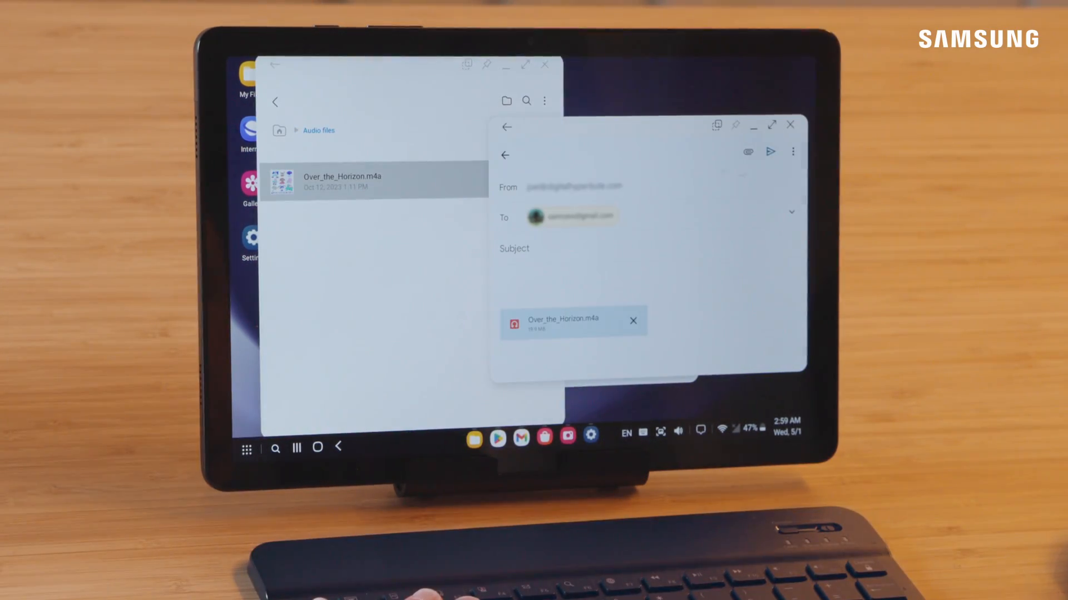
Drag Over_the_Horizon.m4a from My Files into the Gmail compose window.
click(791, 125)
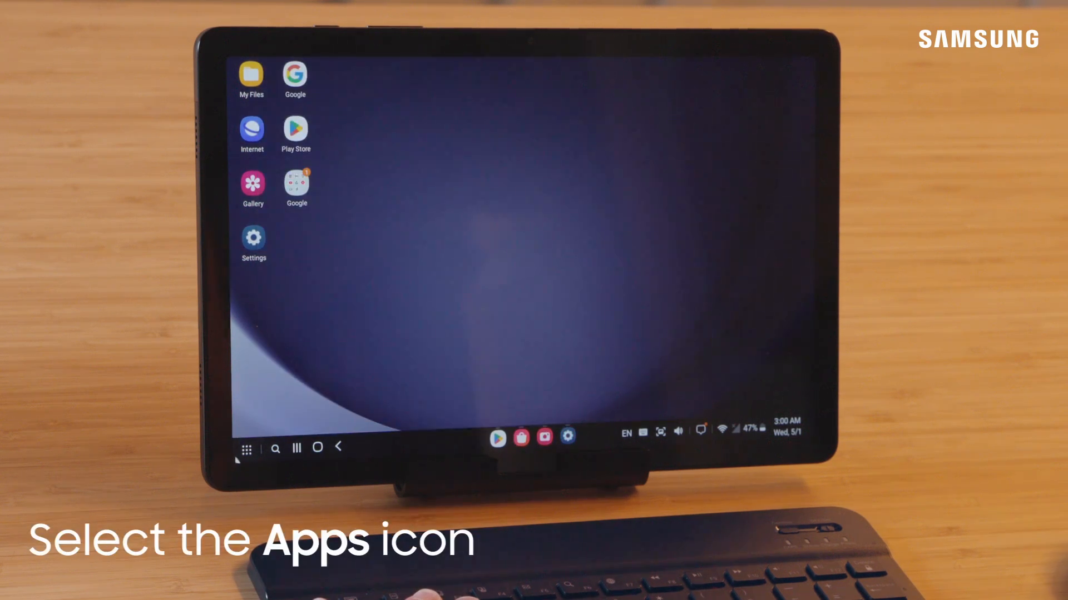
Choose Exit DeX from the Apps menu to leave desktop mode.
click(246, 450)
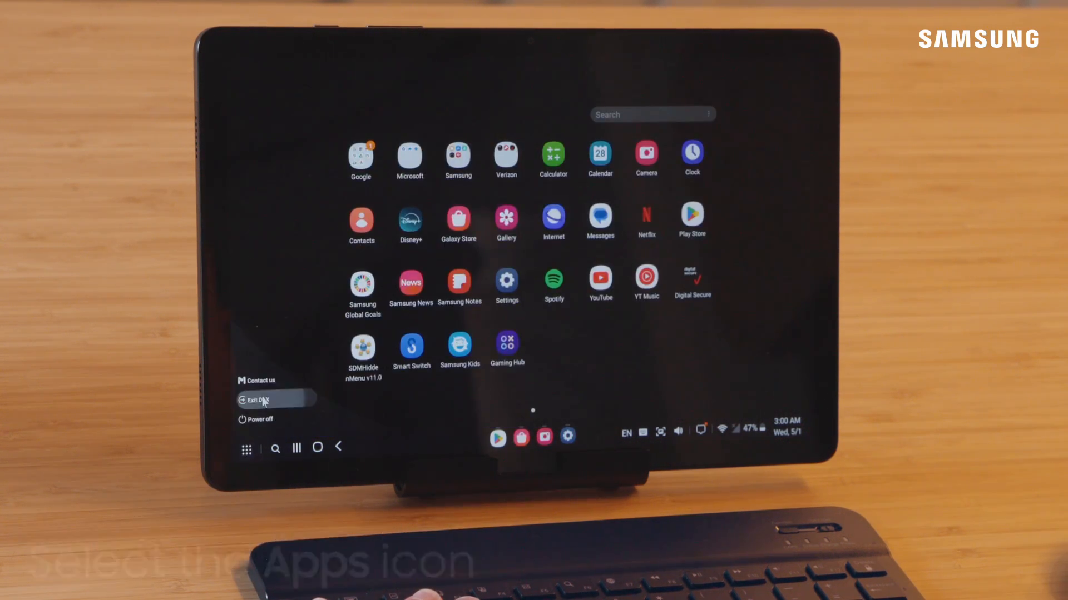
click(259, 400)
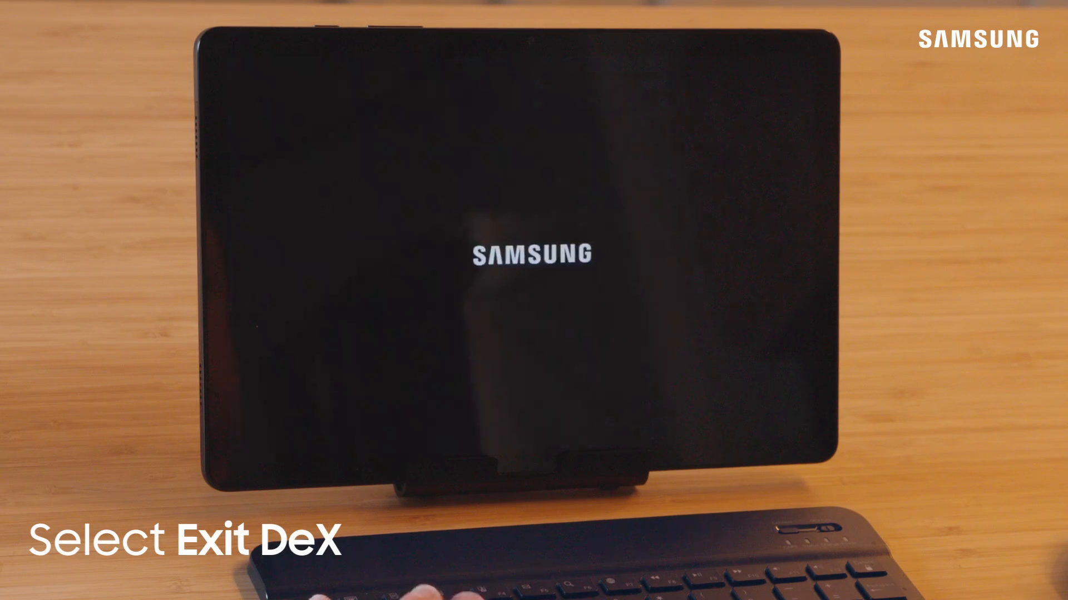